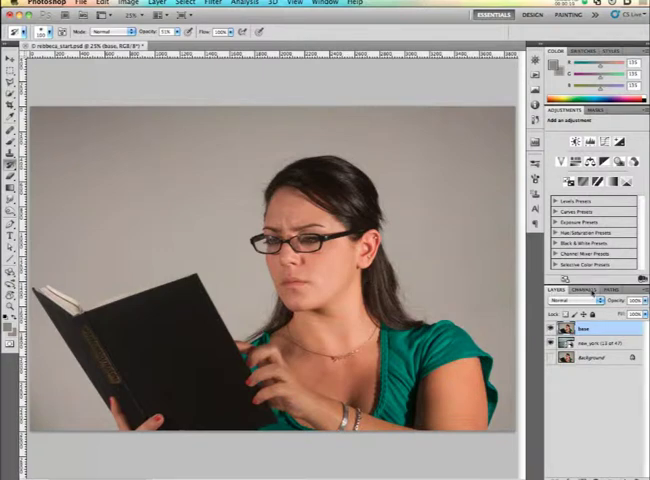
View the woman's rough silhouette mask on its own in the Layers panel
left_click(578, 290)
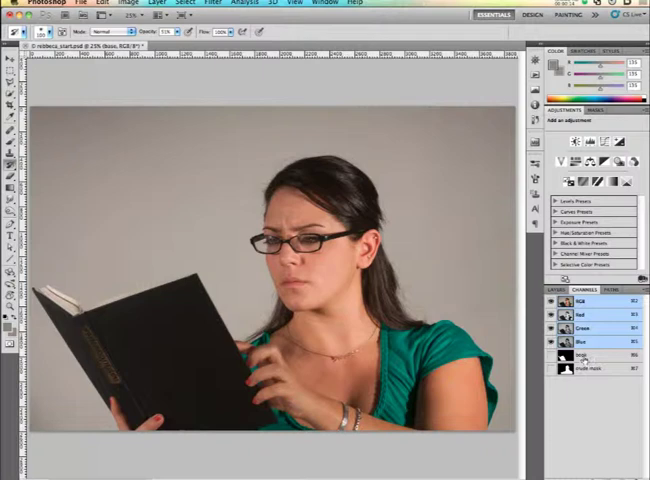
left_click(580, 356)
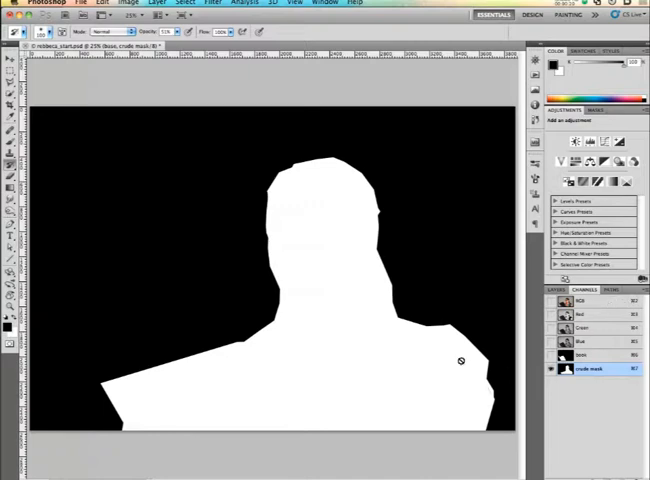
mouse_move(312, 336)
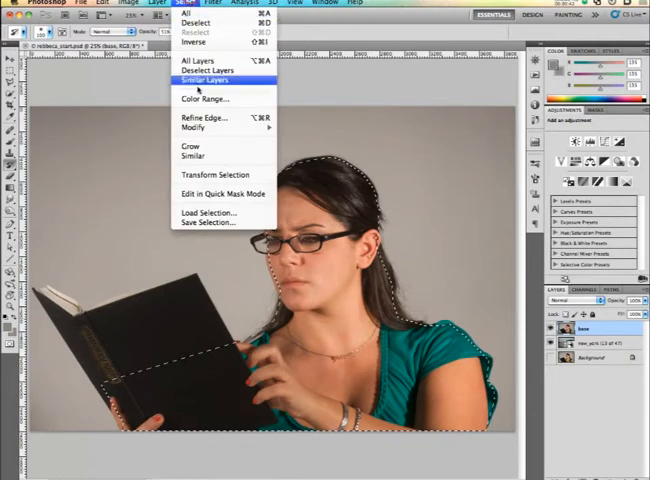
Reveal the harbor sky background beneath the cut-out woman
left_click(204, 82)
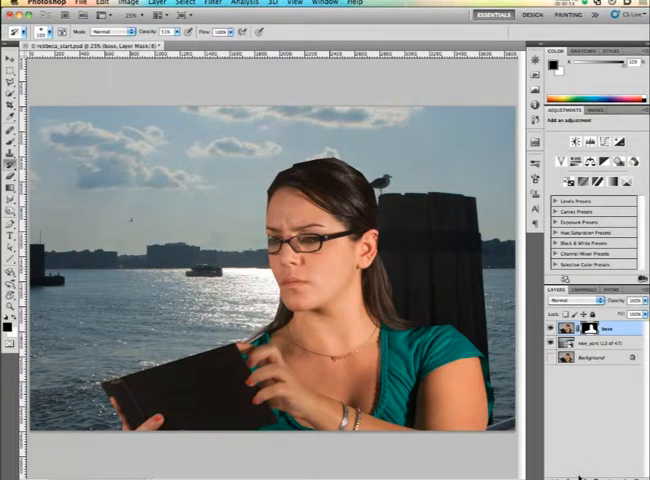
left_click(180, 6)
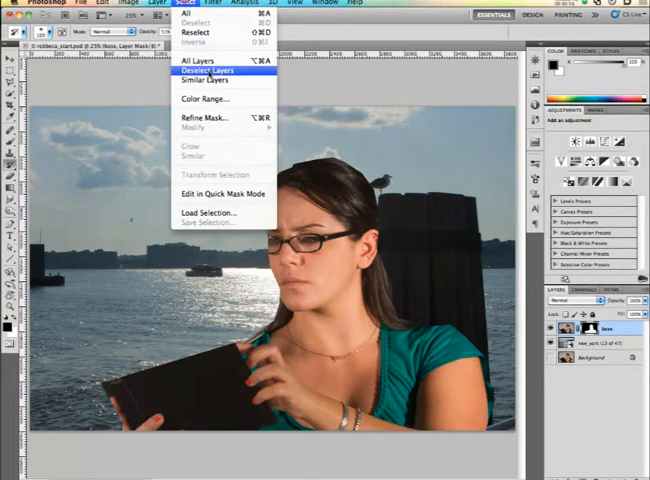
Start Refine Mask on the woman's mask and zoom in on her head
left_click(208, 72)
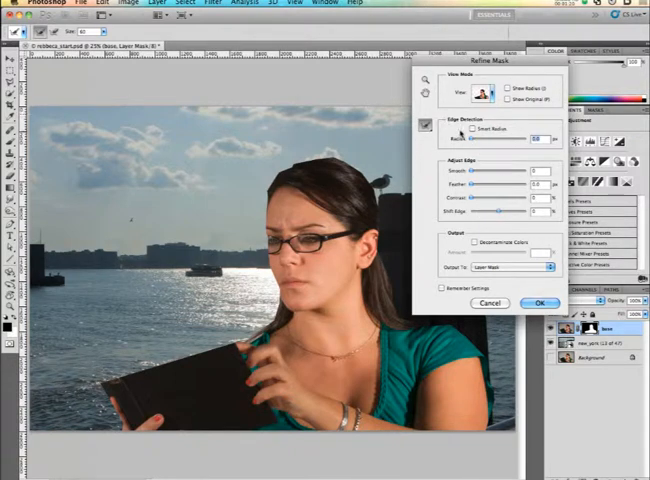
left_click_drag(470, 140, 510, 140)
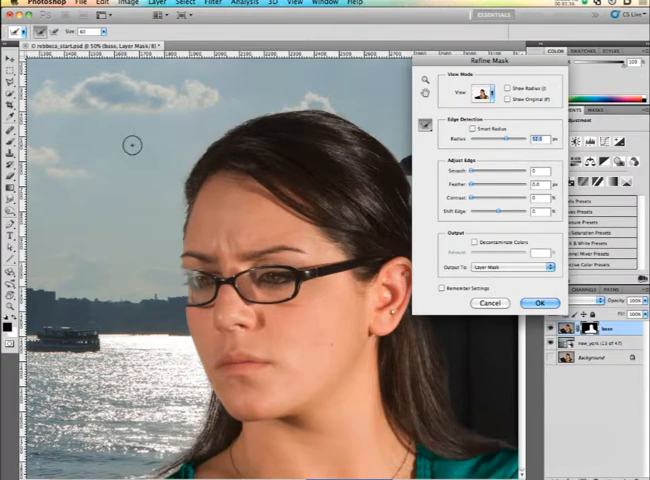
mouse_move(182, 208)
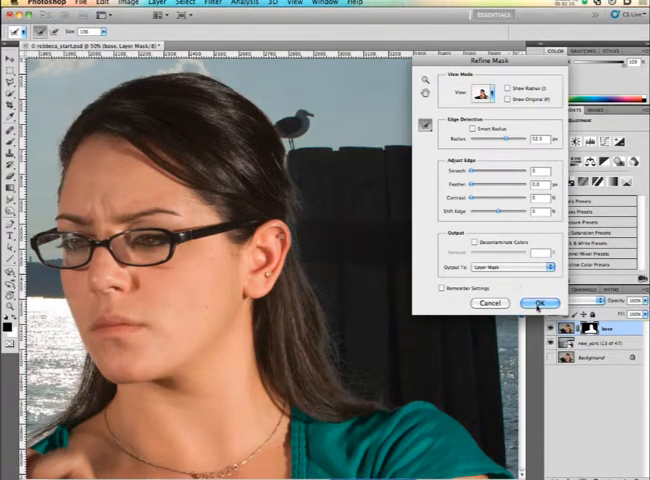
Commit the first edge refinement and head back to Refine Mask for the hair
left_click(536, 304)
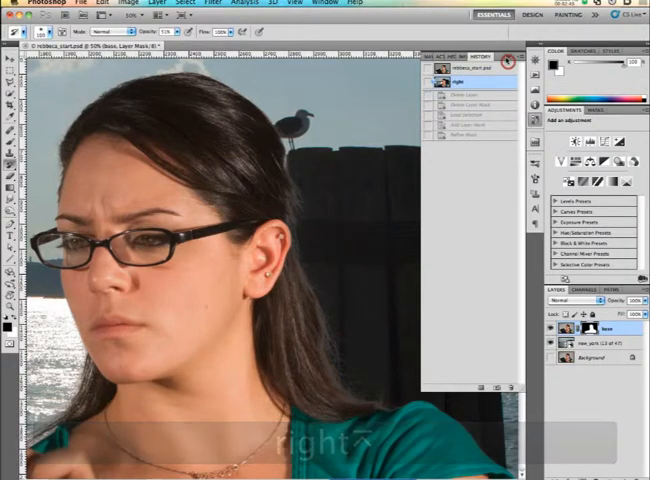
left_click(180, 4)
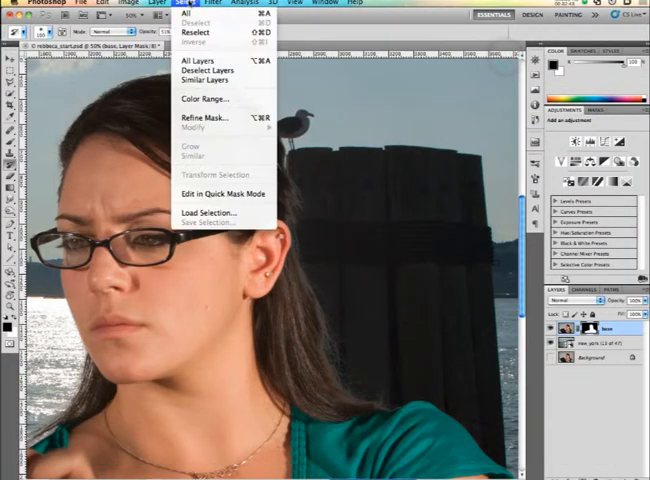
mouse_move(204, 118)
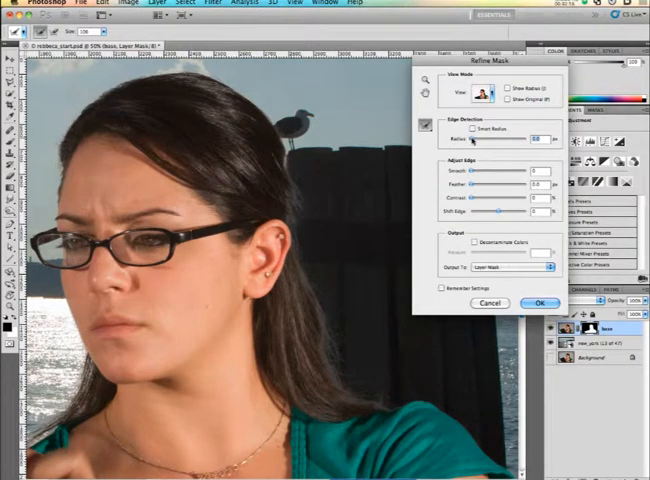
Paint a Refine Radius band along the top and sides of her hair, checking it with Show Radius
left_click_drag(474, 140, 540, 140)
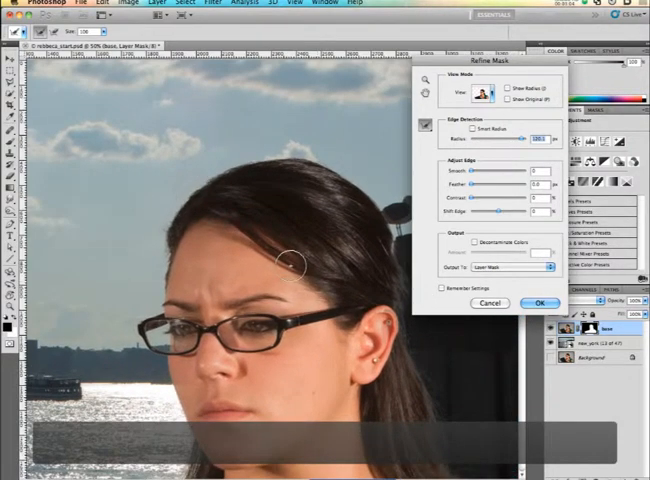
mouse_move(172, 196)
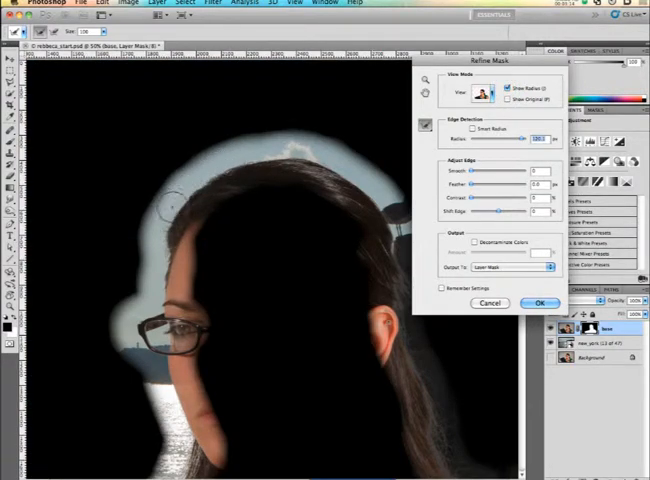
left_click_drag(180, 196, 200, 176)
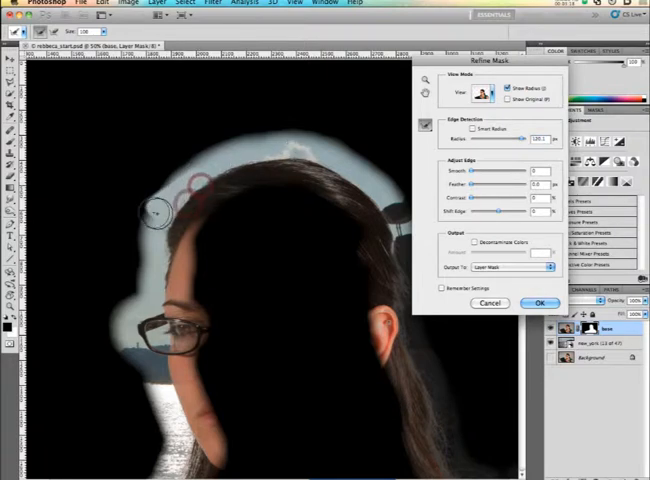
left_click_drag(160, 210, 230, 156)
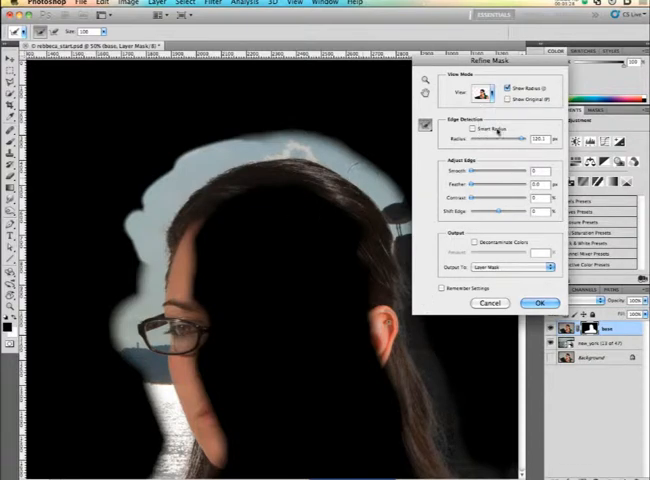
left_click(488, 92)
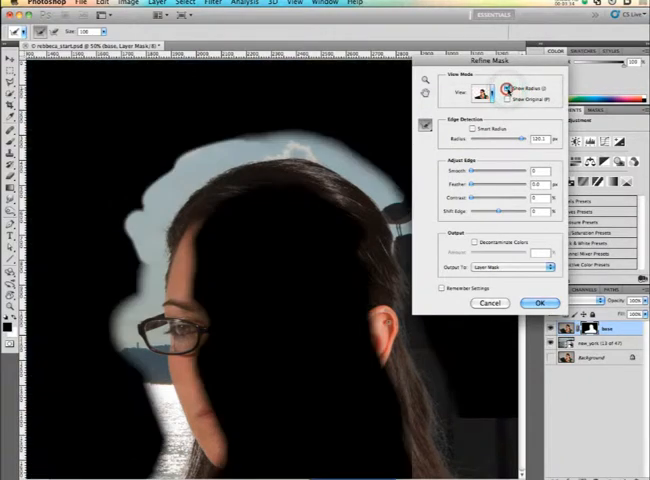
left_click(472, 130)
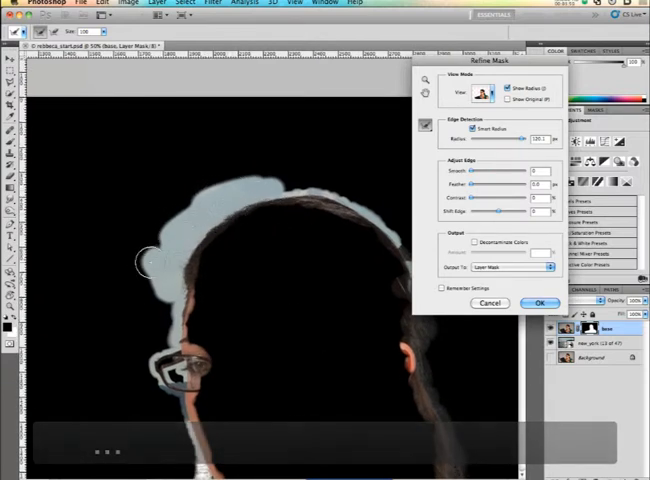
Brush over the stray hair strands above her head so they blend into the sky
left_click_drag(144, 264, 354, 204)
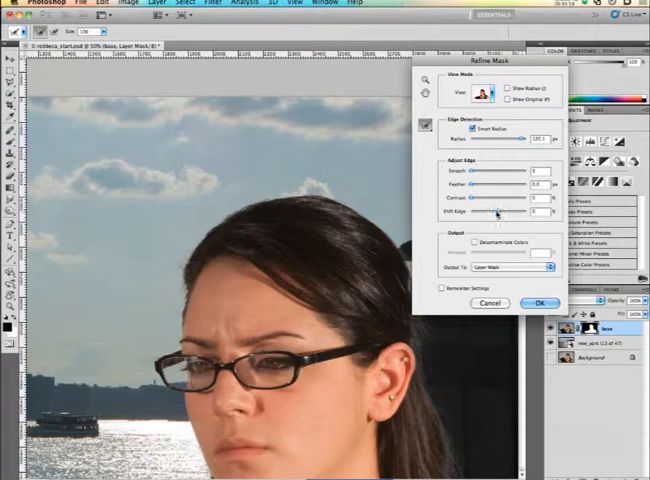
left_click_drag(496, 212, 504, 212)
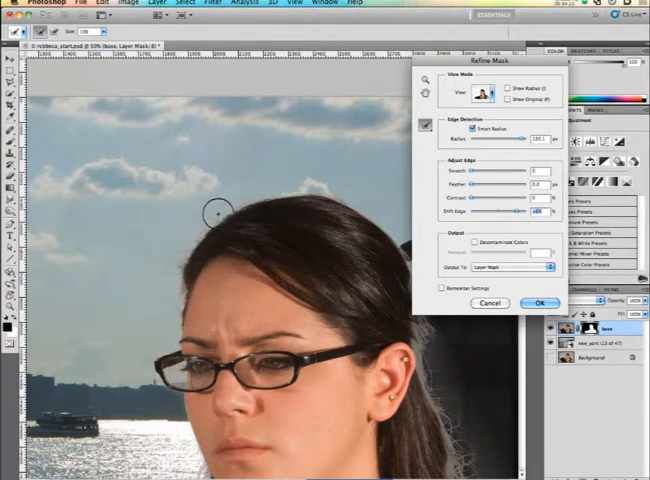
left_click_drag(218, 208, 232, 190)
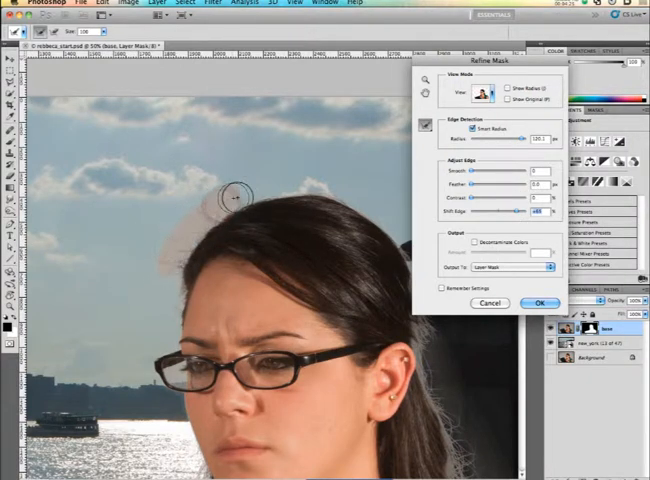
left_click_drag(236, 196, 176, 260)
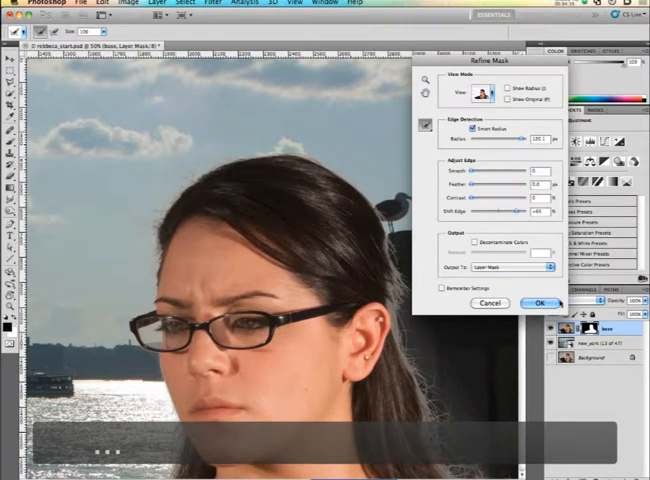
Output the refined mask to a new masked layer and review the full composite
left_click(542, 304)
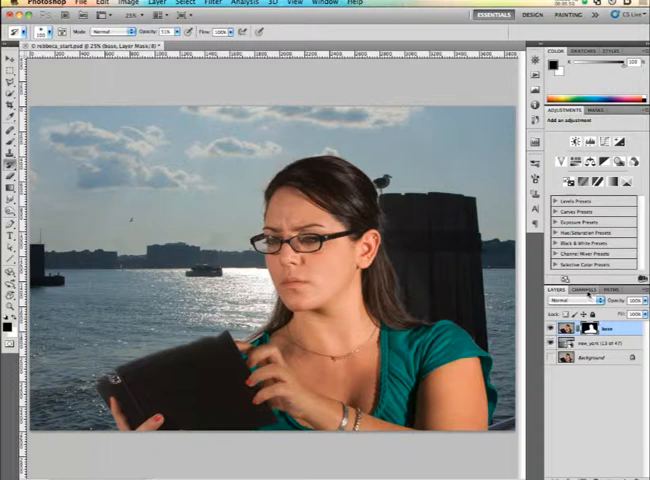
left_click(584, 296)
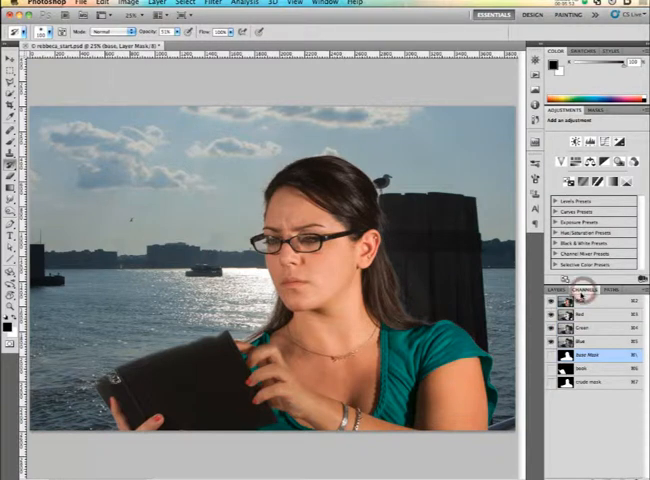